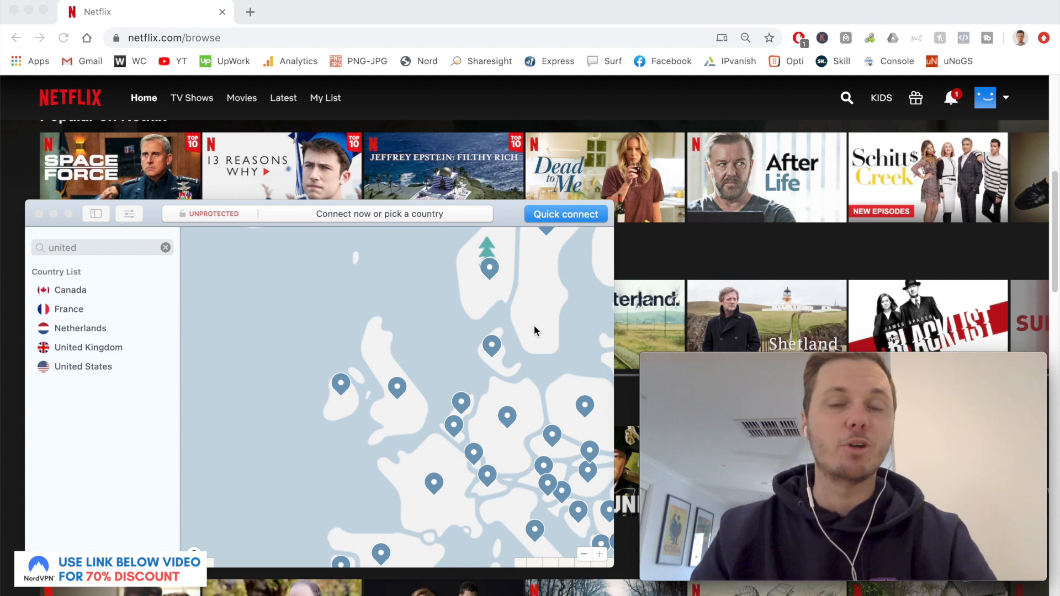
mouse_move(510, 228)
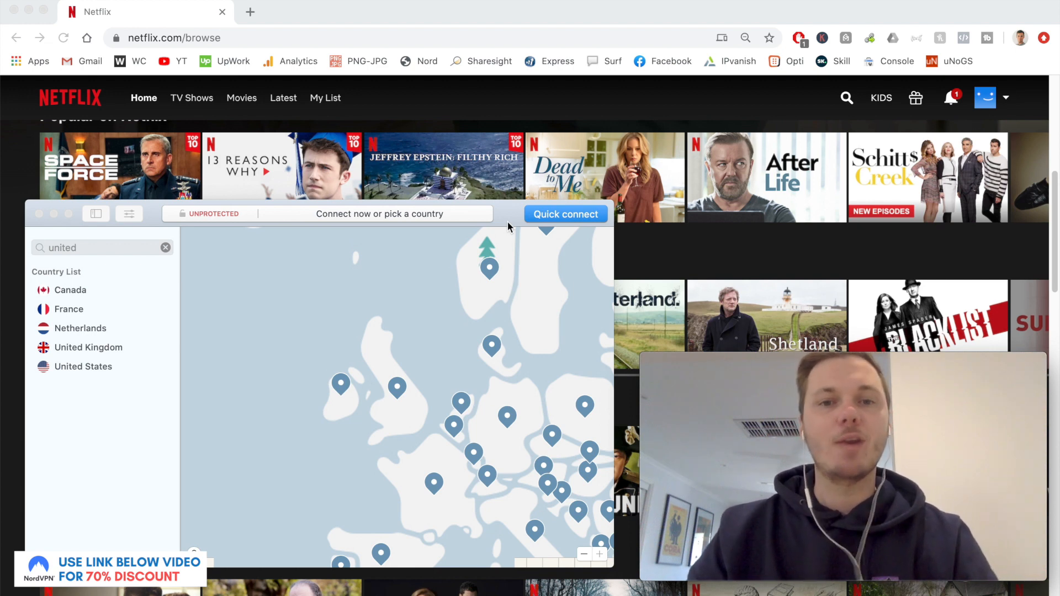
mouse_move(382, 319)
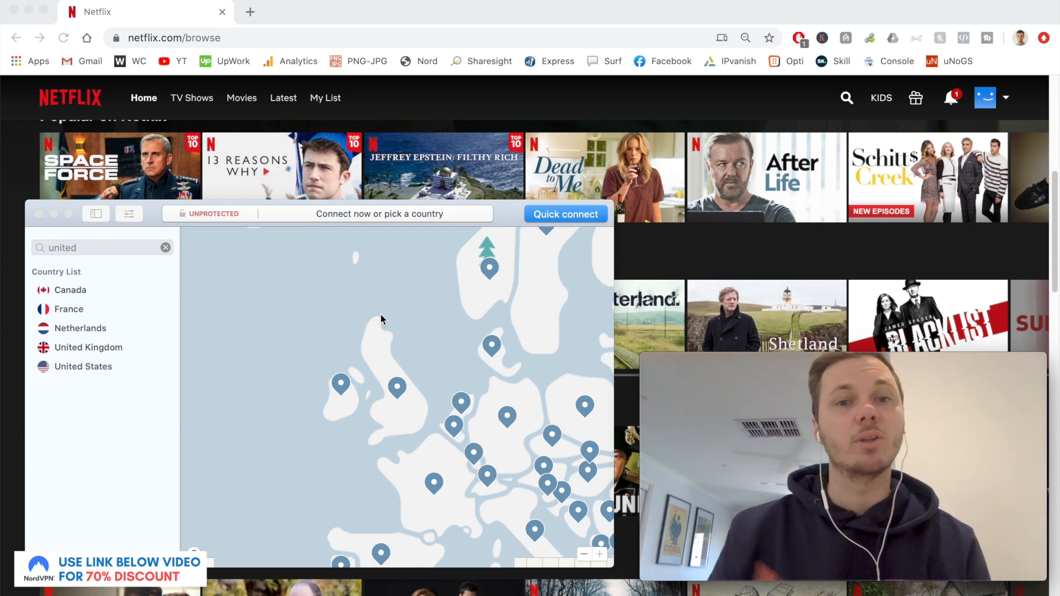
mouse_move(265, 315)
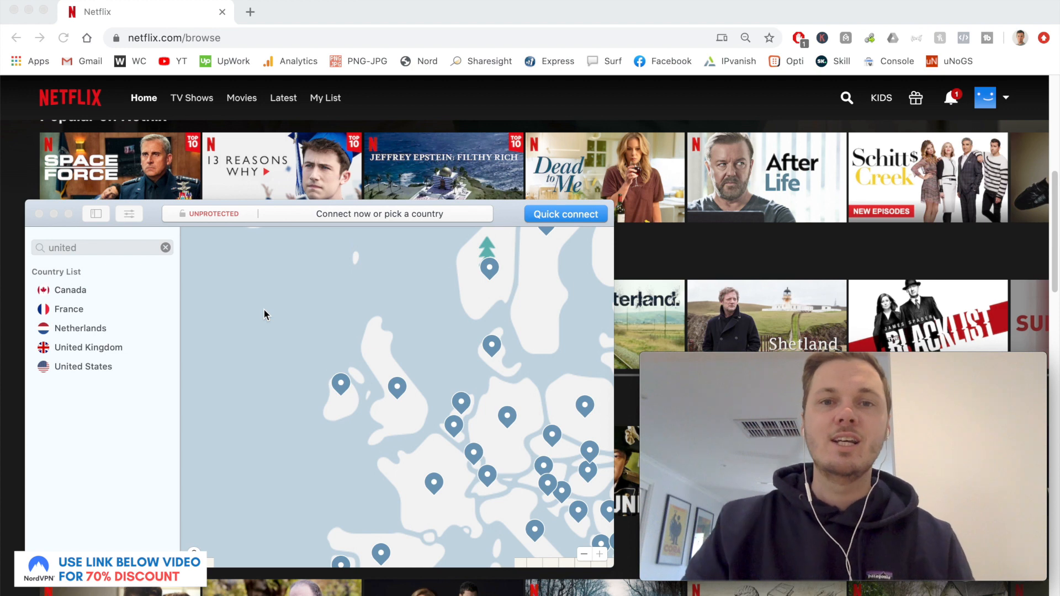
Clear the 'united' query from NordVPN's country search.
left_click(166, 248)
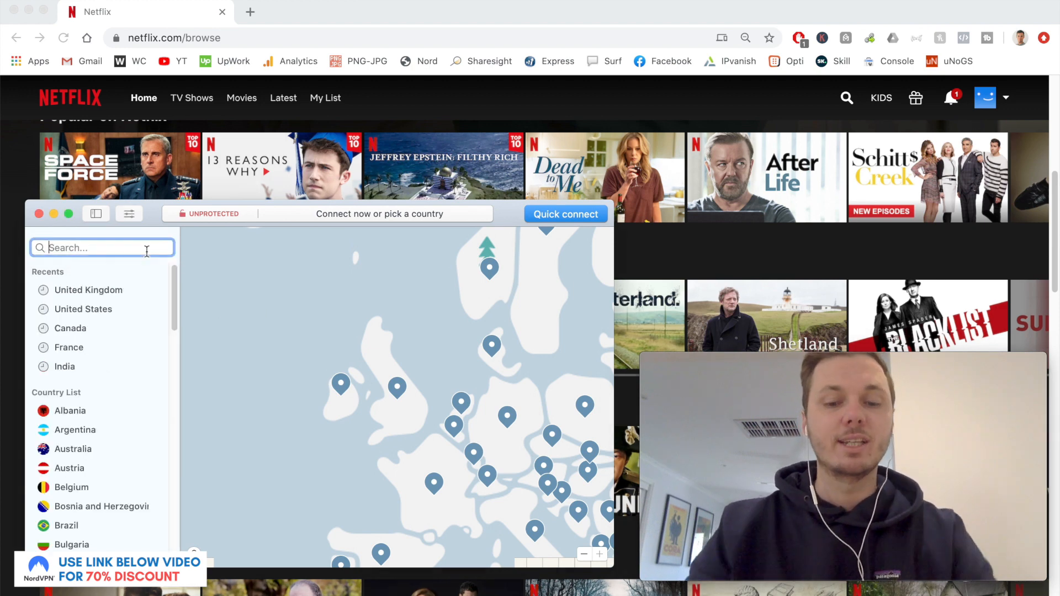
Search 'united' and connect to United Kingdom server #1431.
type("unit")
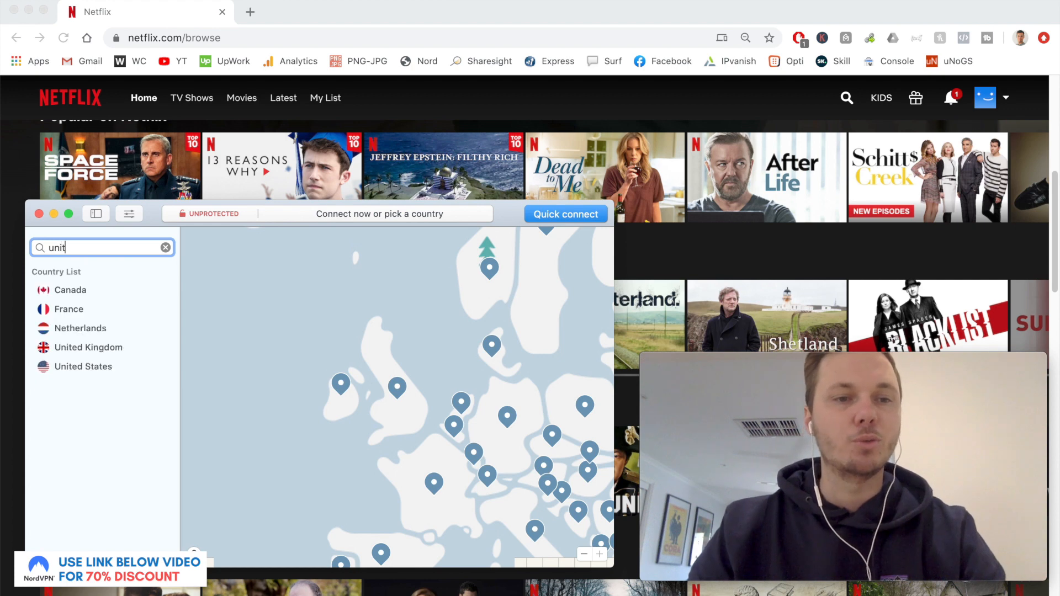
type("ed")
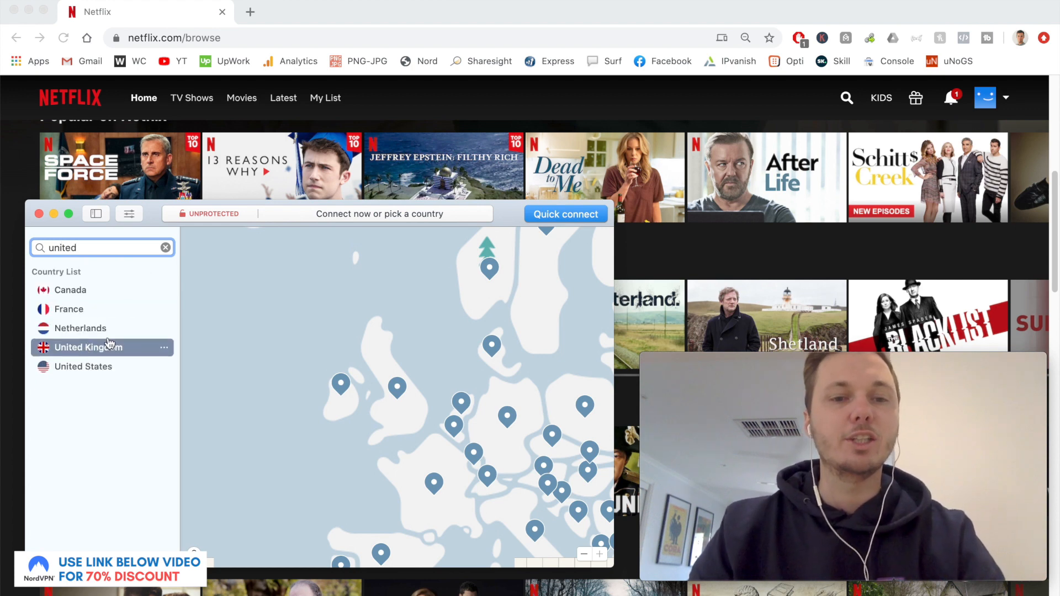
left_click(88, 347)
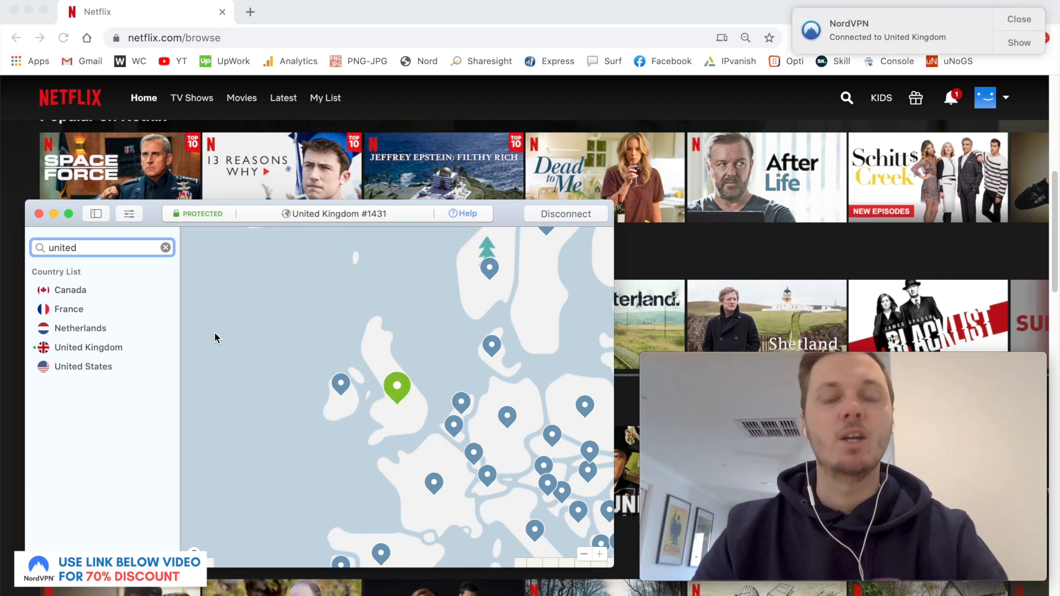
mouse_move(406, 377)
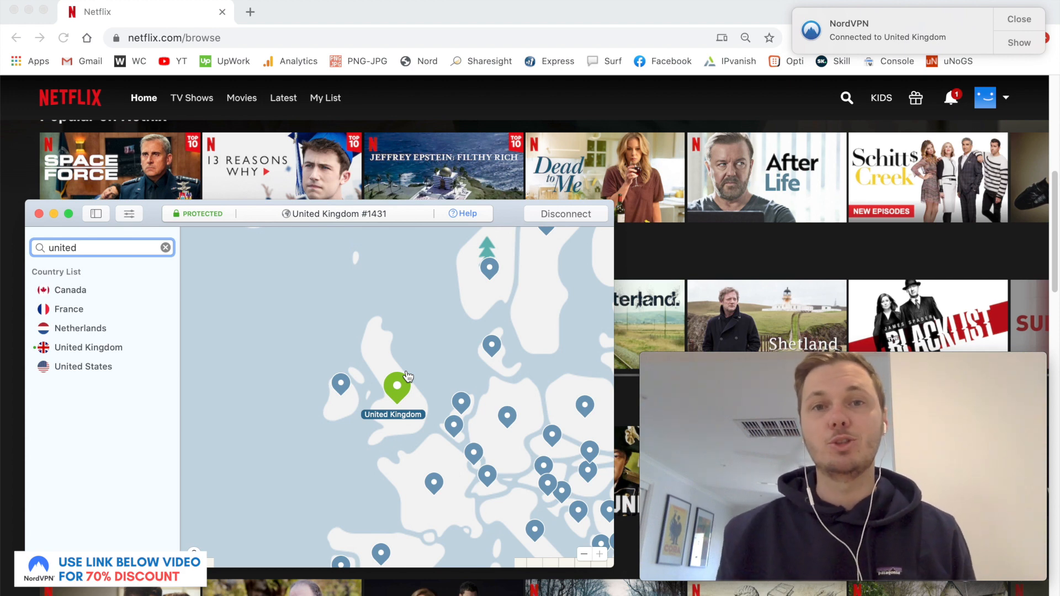
mouse_move(6, 147)
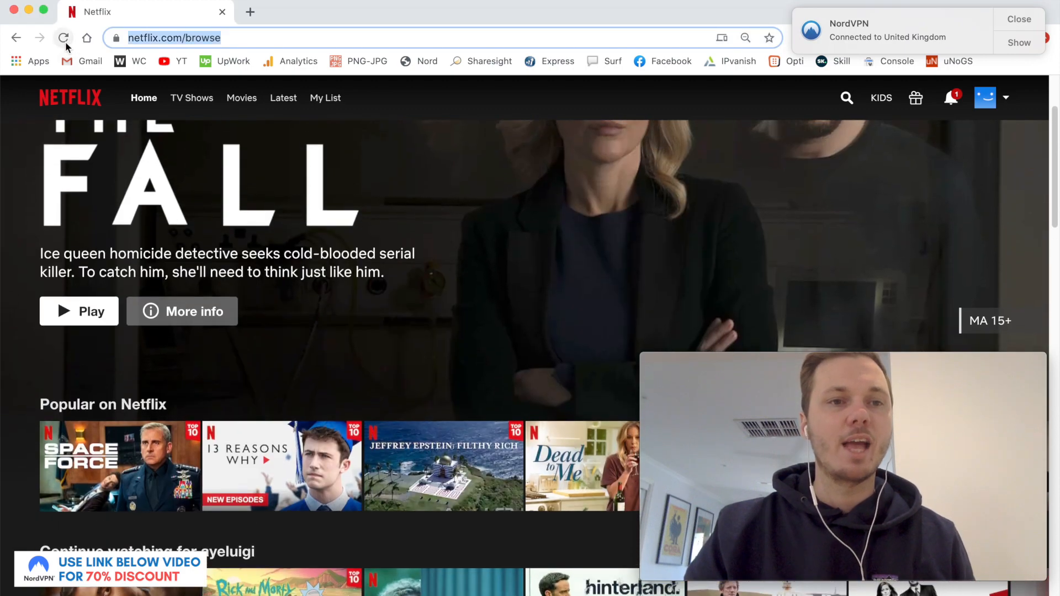
Reload netflix.com/browse and scroll to the Fargo banner and Top 10 in the UK Today row.
left_click(64, 38)
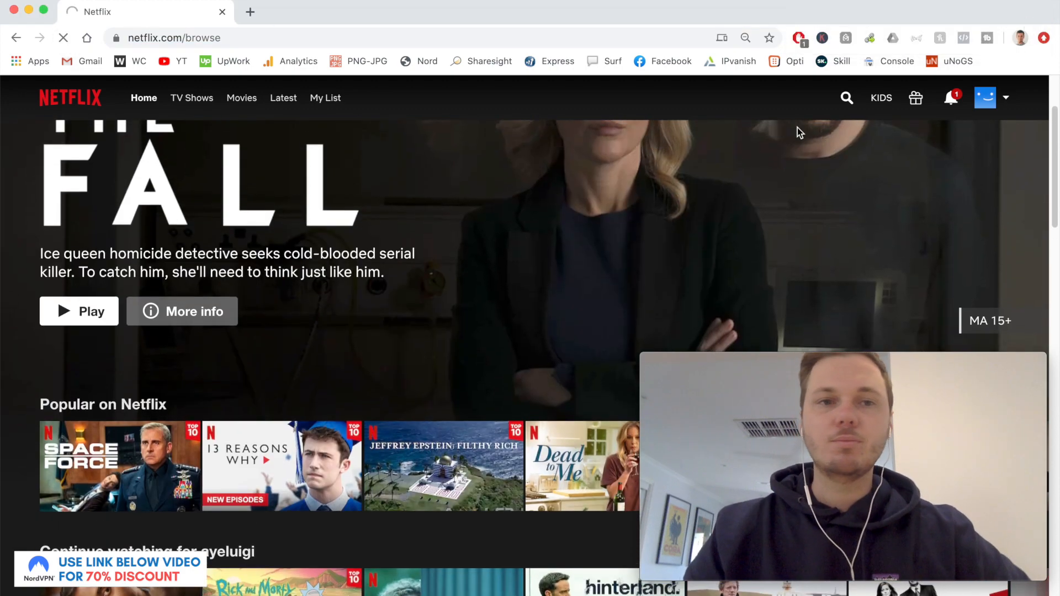
mouse_move(555, 257)
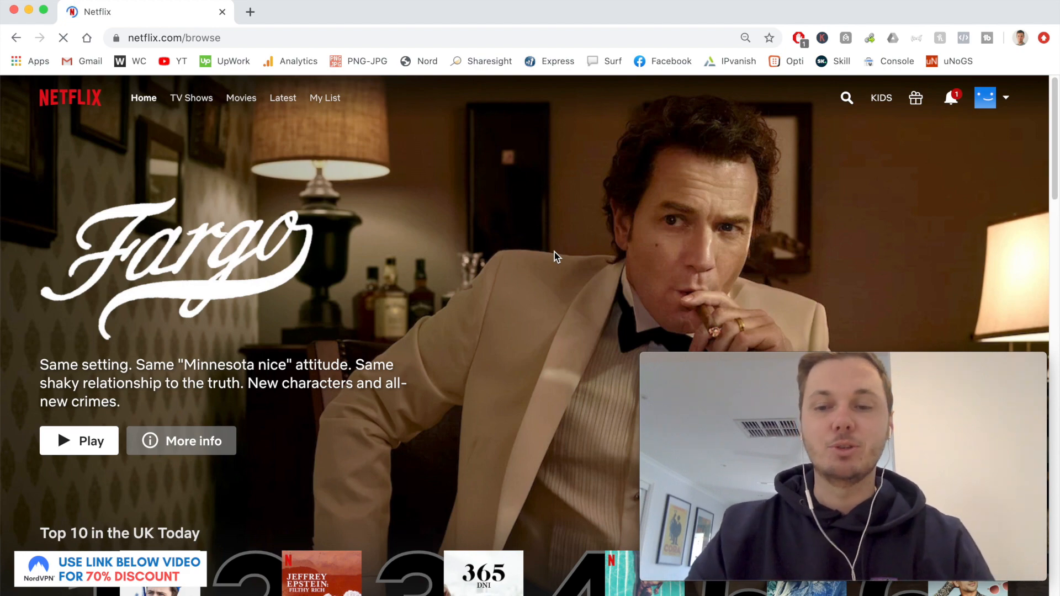
scroll("down", 3)
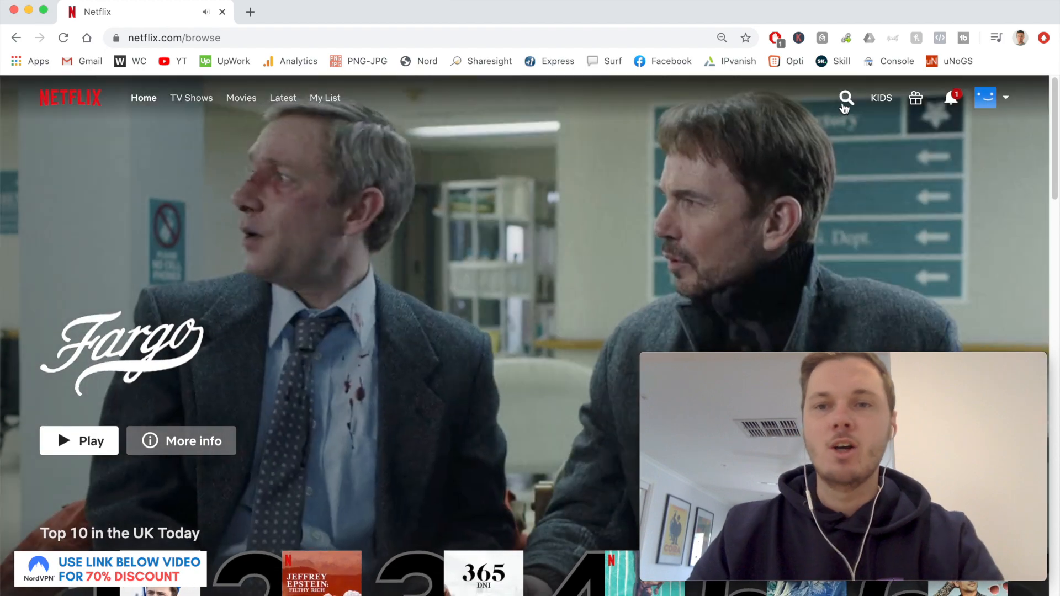
Search Netflix for 'friends' and start playing Friends episode S6:E2.
type("friends")
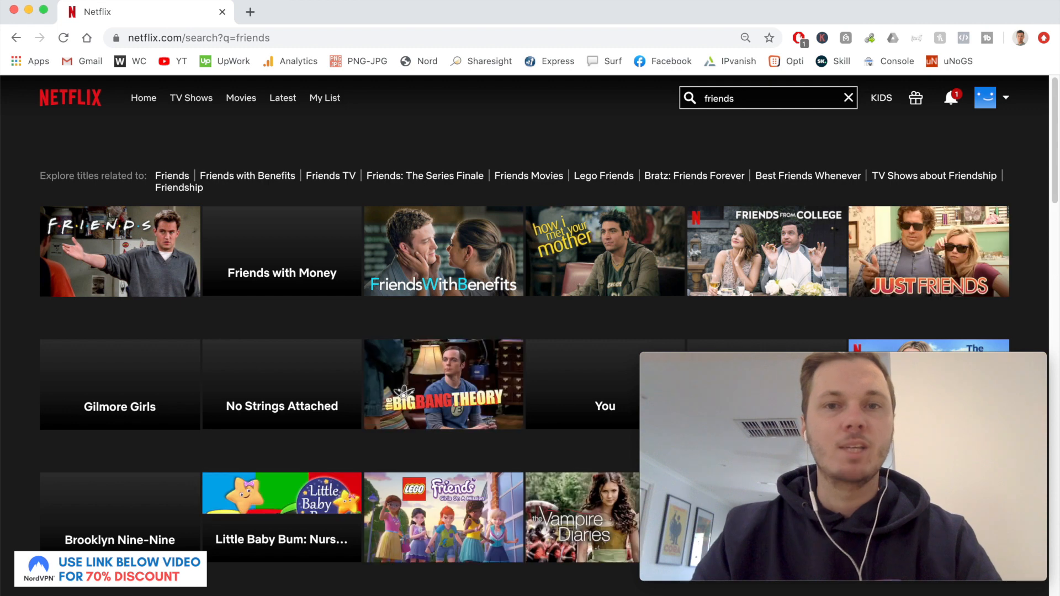
mouse_move(128, 279)
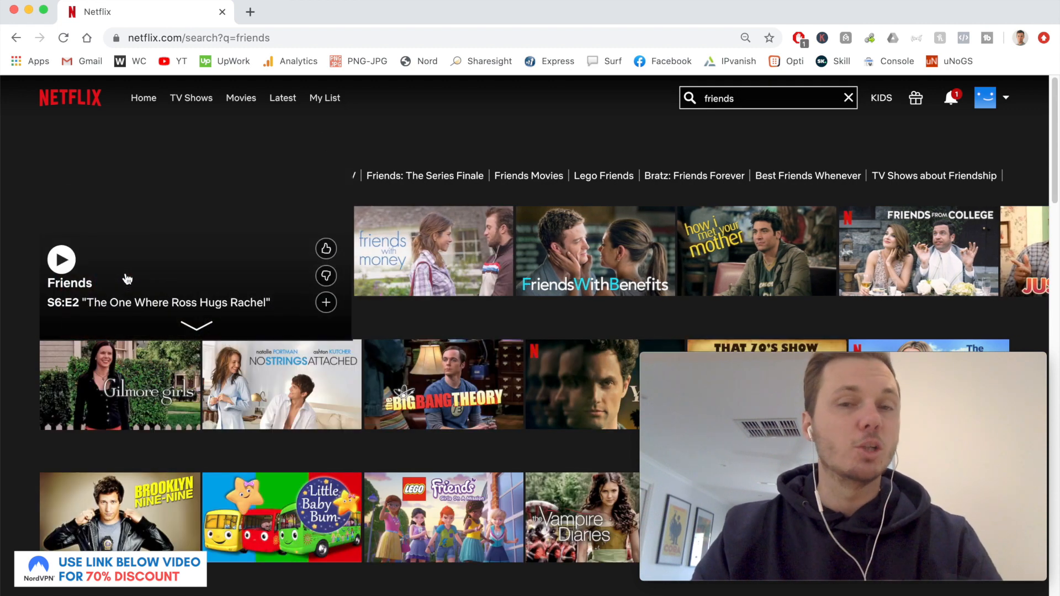
left_click(60, 259)
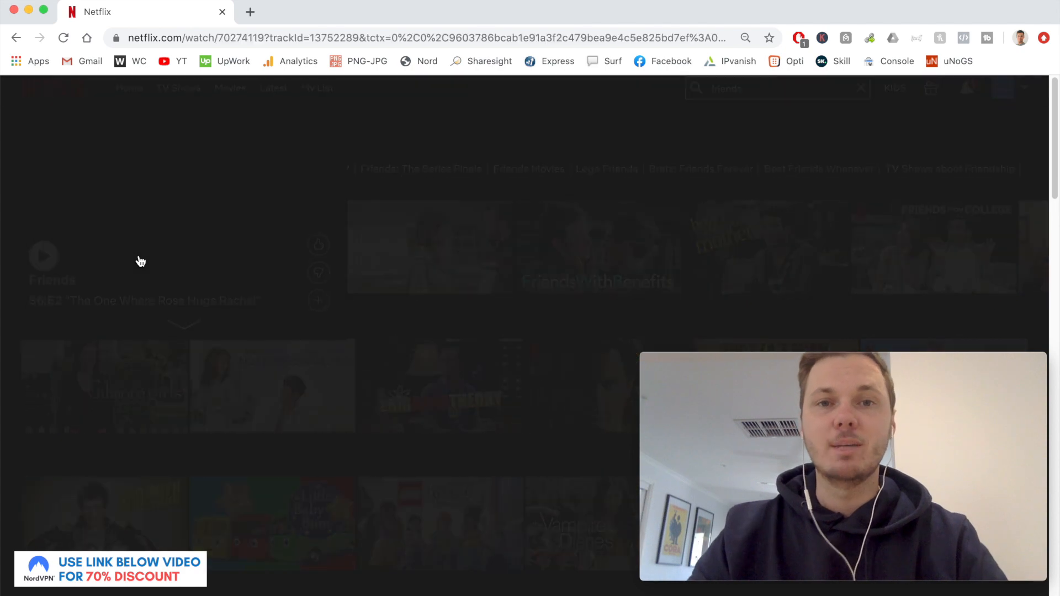
Exit the Friends player back to the browse page and reopen NordVPN.
left_click(42, 256)
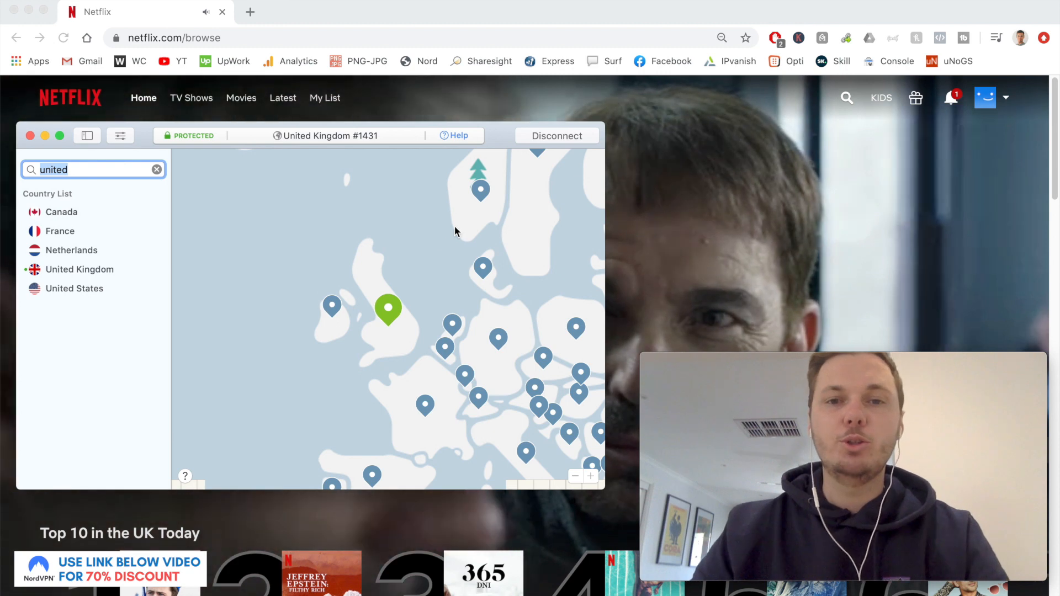
Disconnect from the UK server, search 'spain' and connect to Spain.
left_click(556, 136)
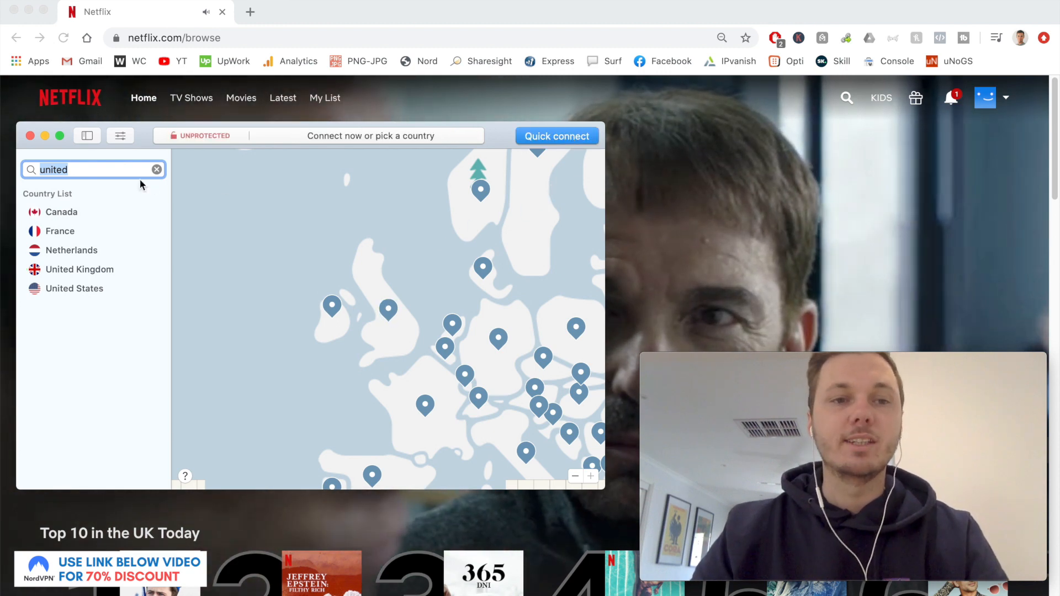
type("sp")
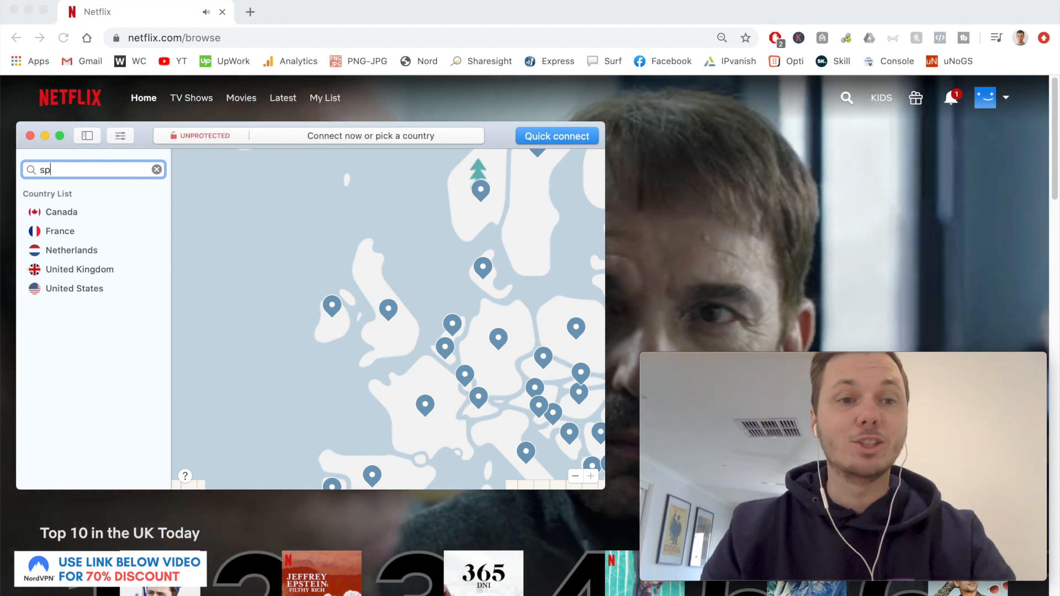
type("ain")
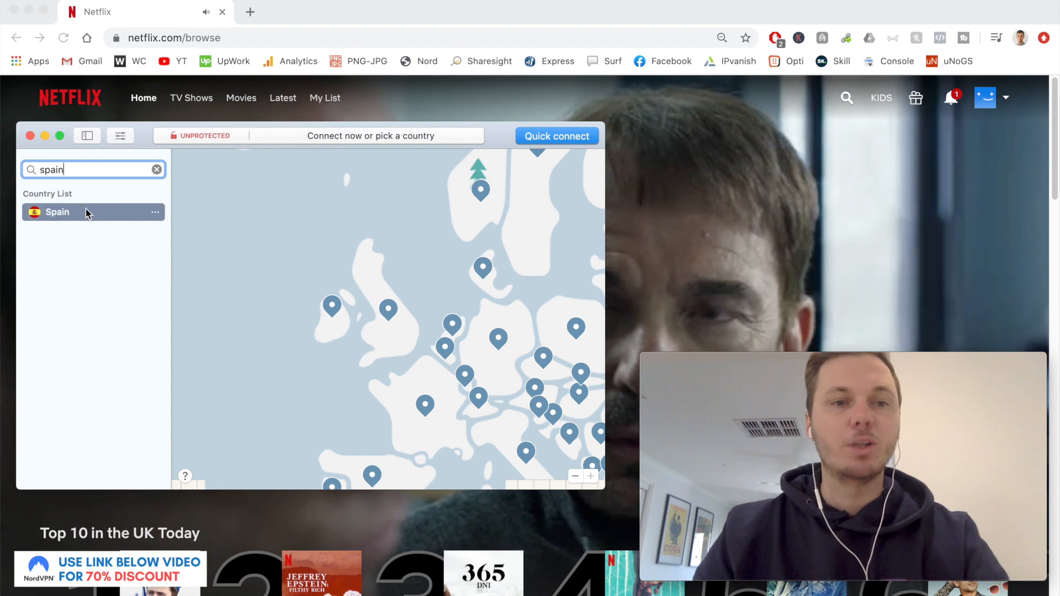
left_click(57, 212)
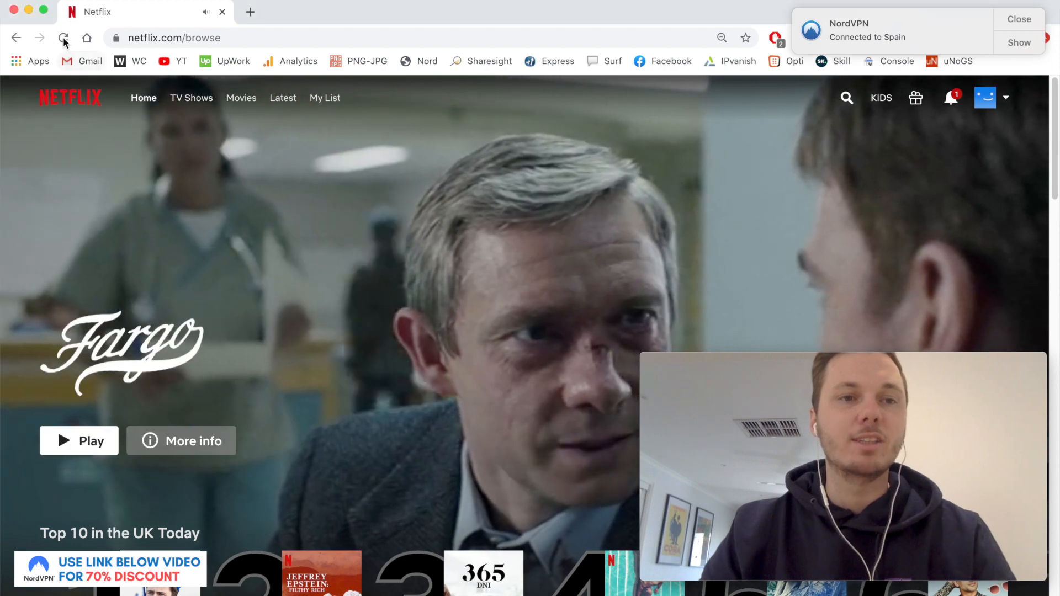
Reload Netflix under the Spain connection and close the NordVPN notification.
left_click(63, 38)
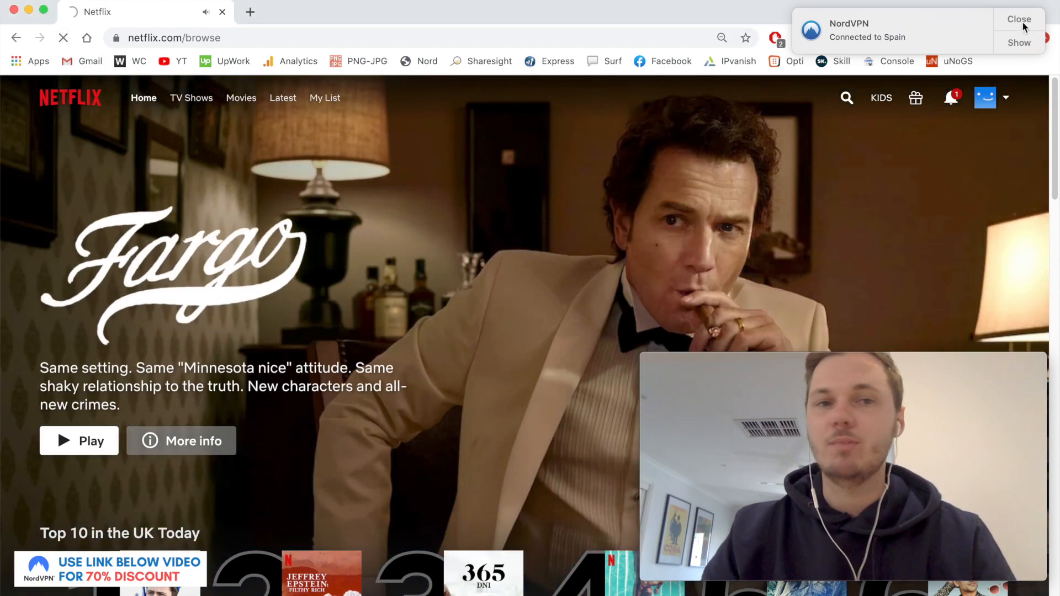
left_click(1018, 19)
type("h")
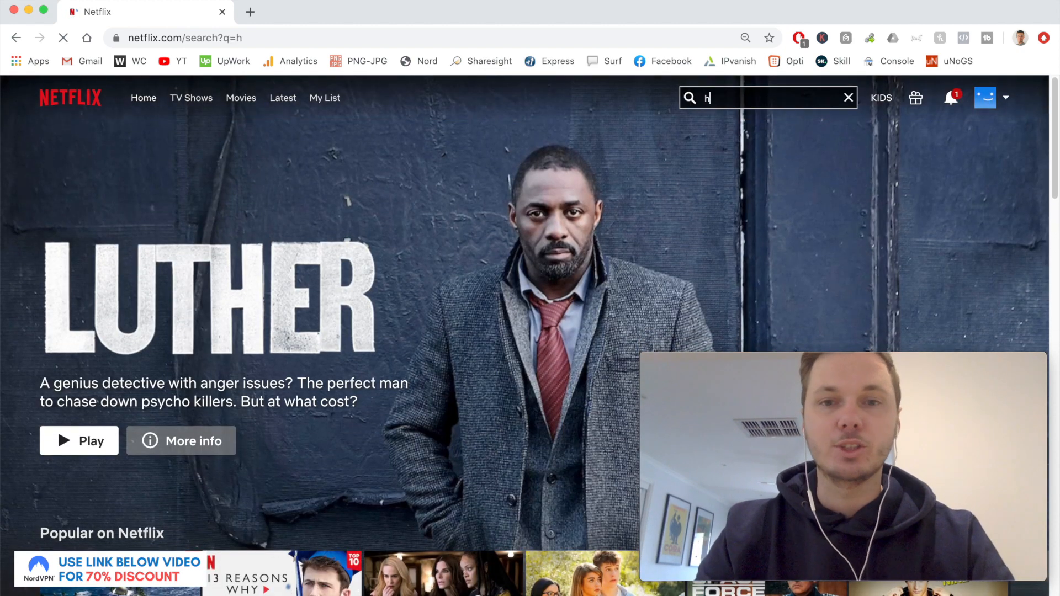
type("arry po")
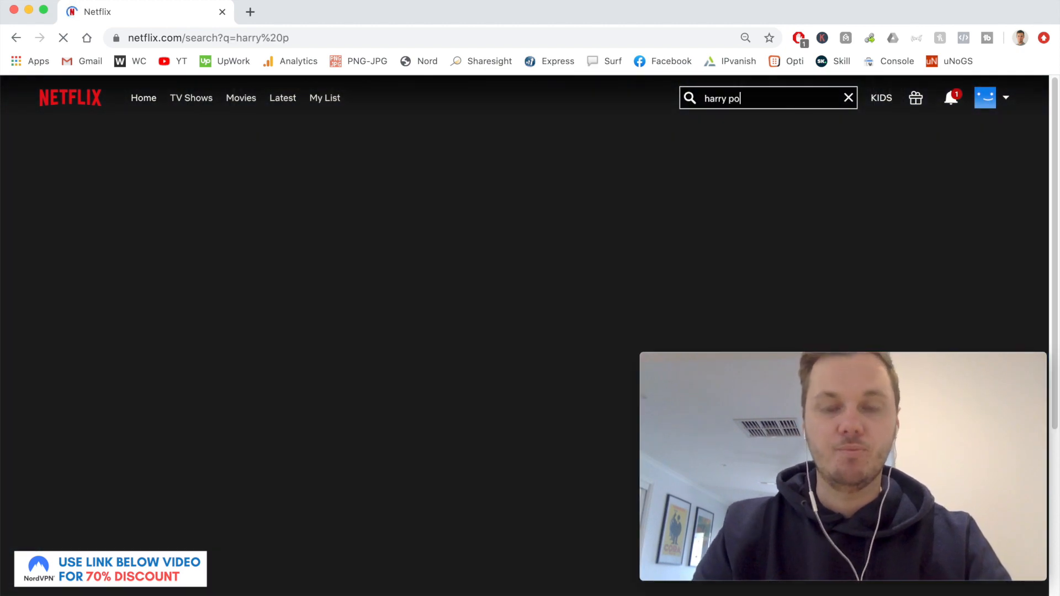
type("tter")
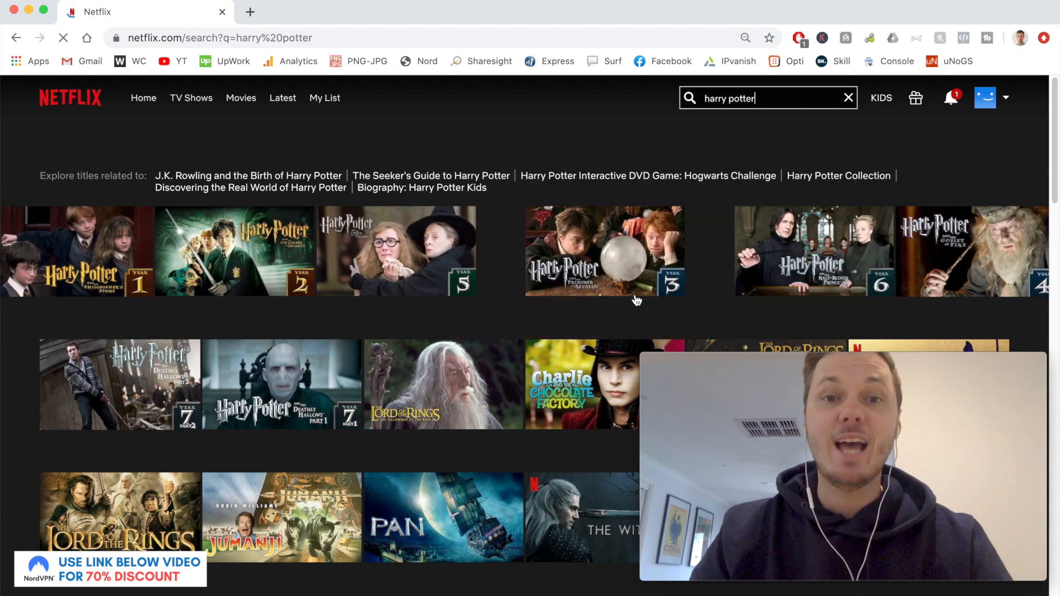
scroll("down", 3)
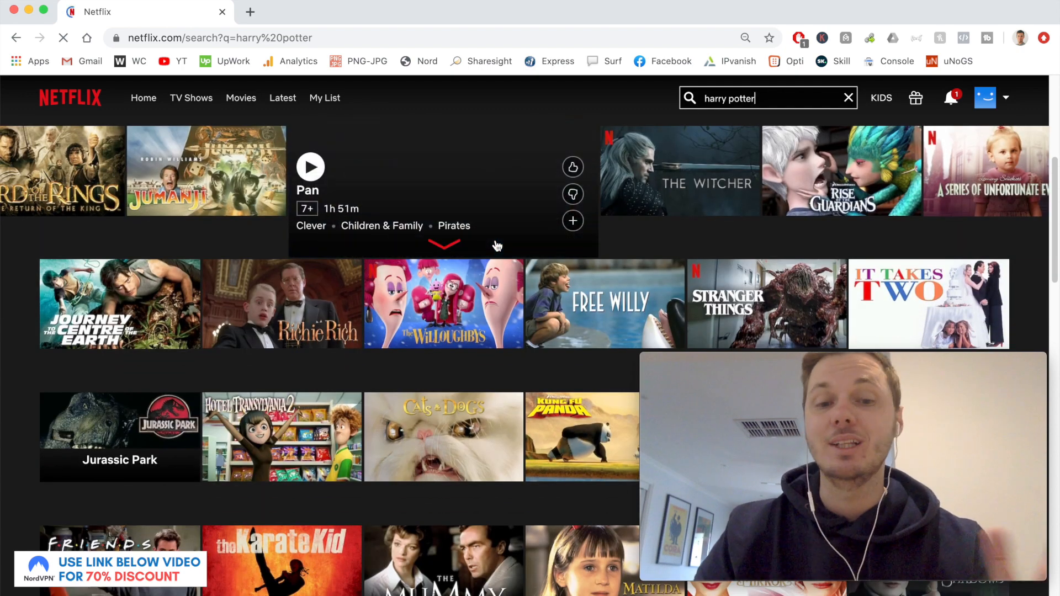
scroll("up", 3)
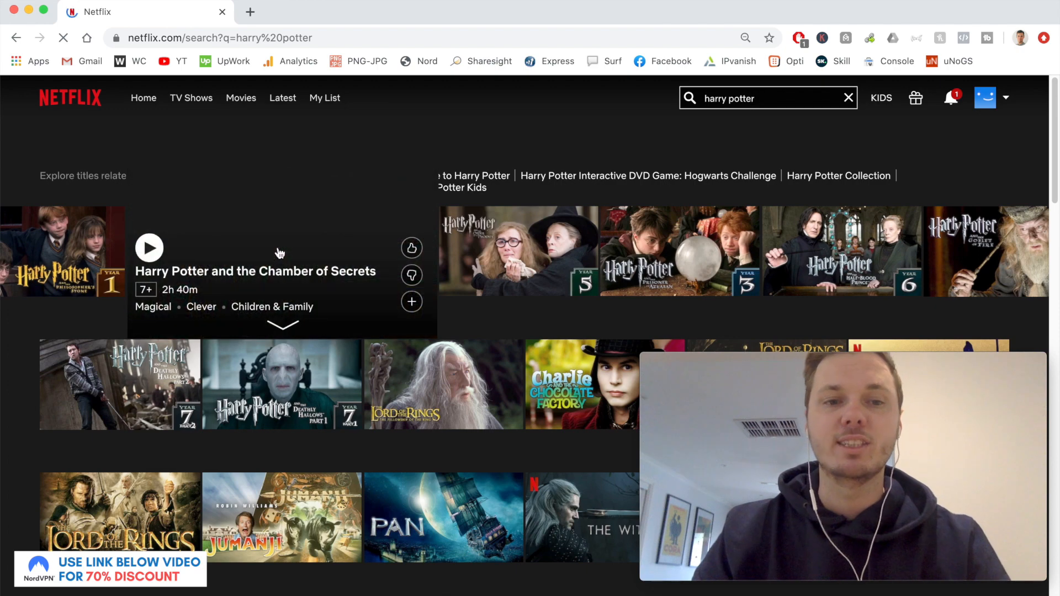
left_click(148, 246)
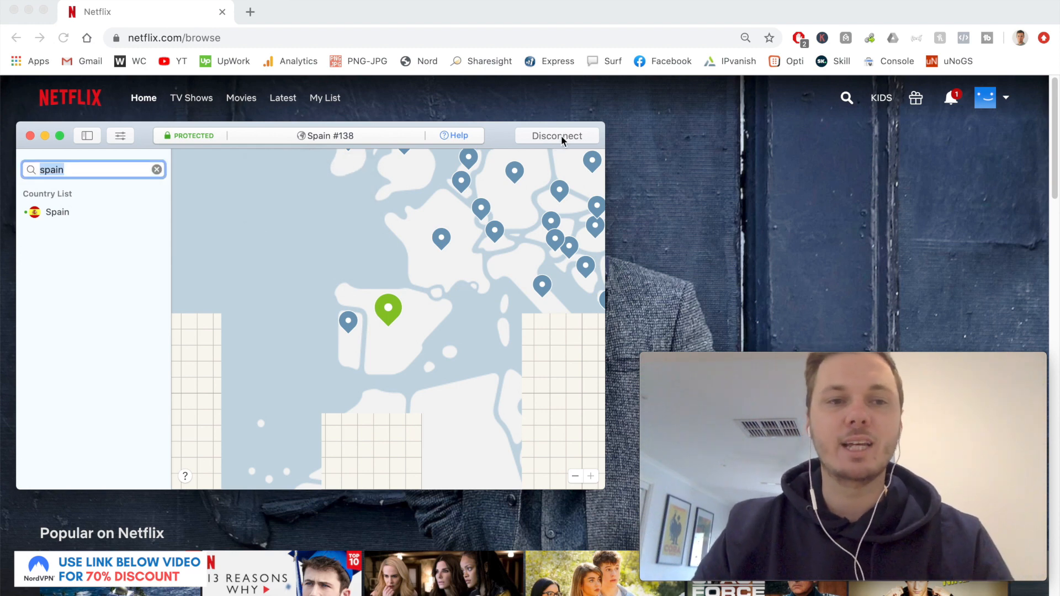
Clear the search, type 'united' and connect to United States server #5804.
left_click(156, 169)
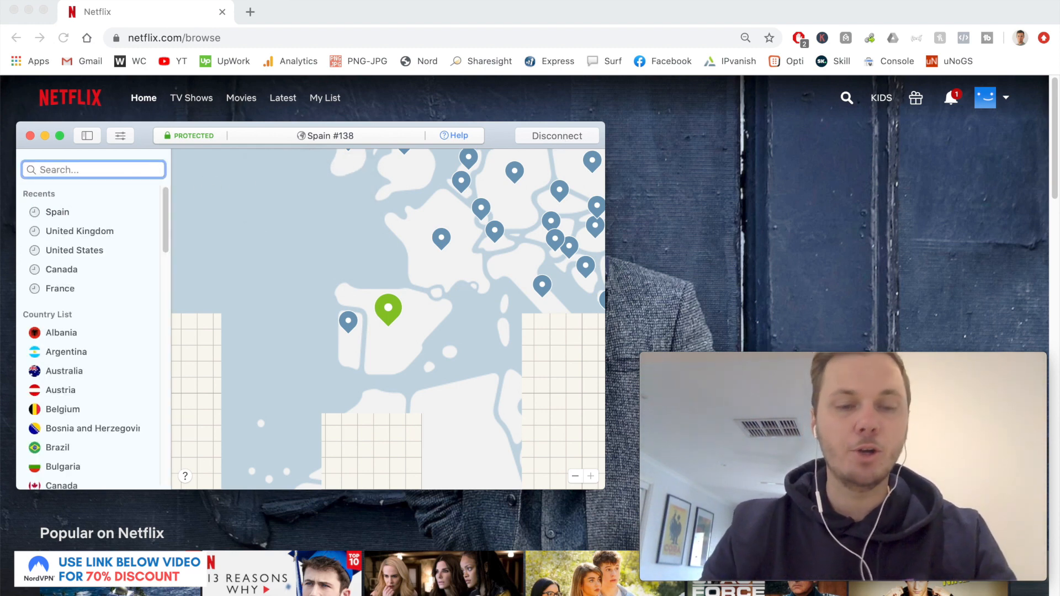
type("united")
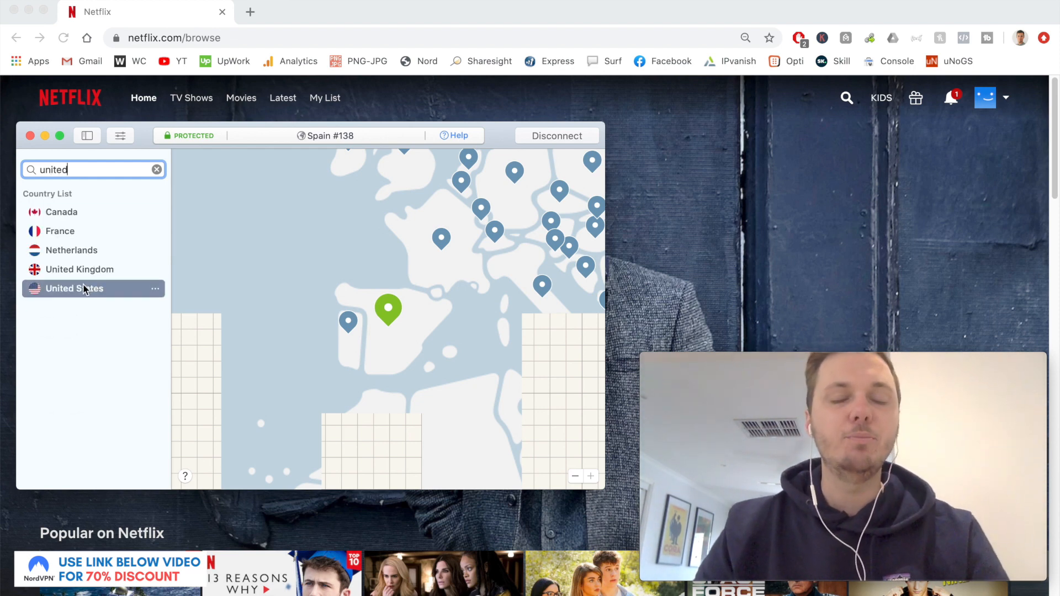
left_click(75, 289)
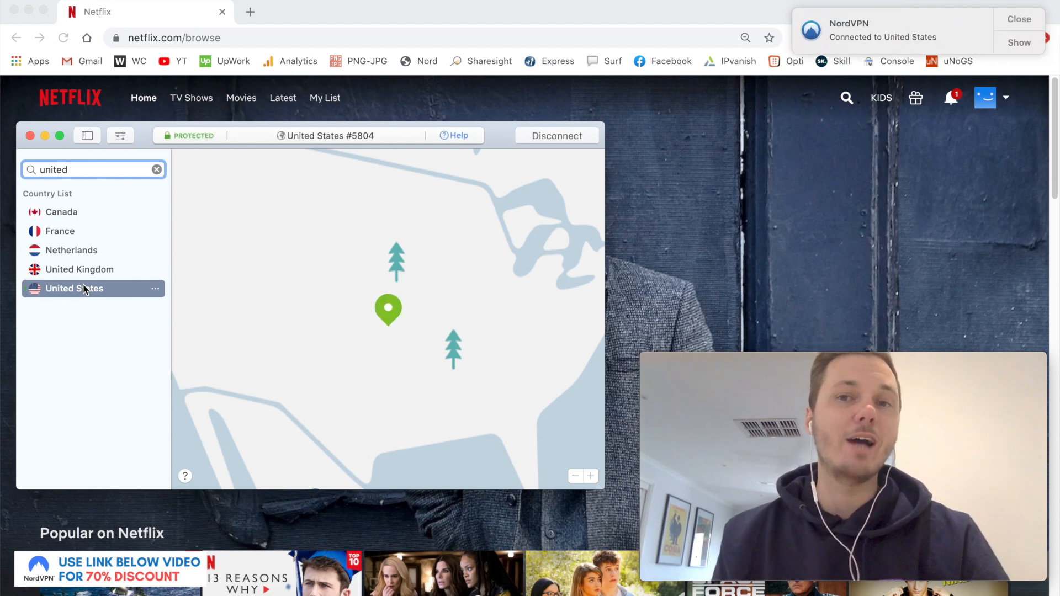
mouse_move(136, 291)
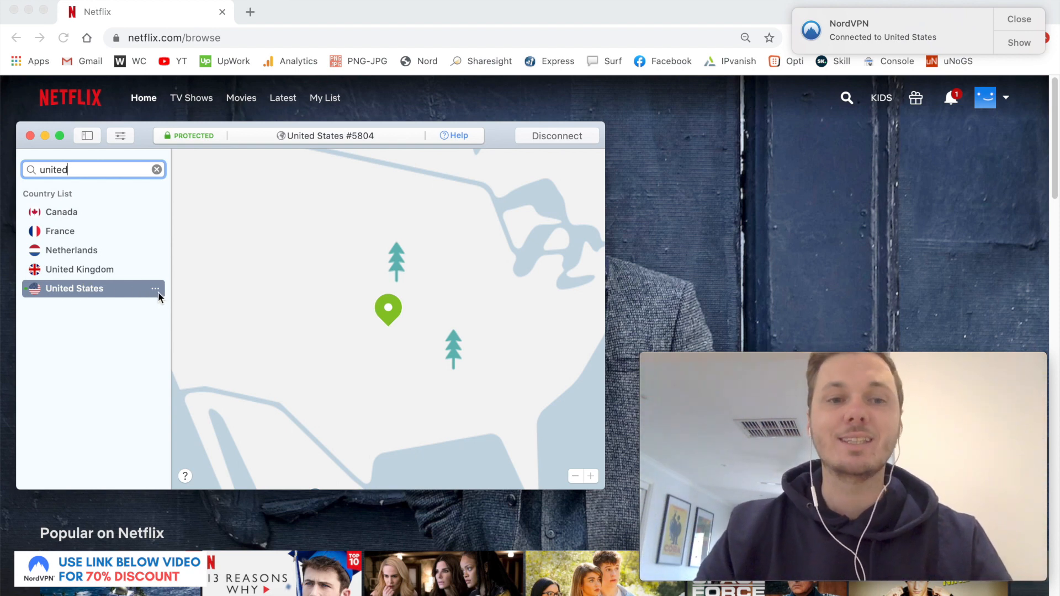
Browse the United States server list without switching, then return to Netflix.
left_click(155, 288)
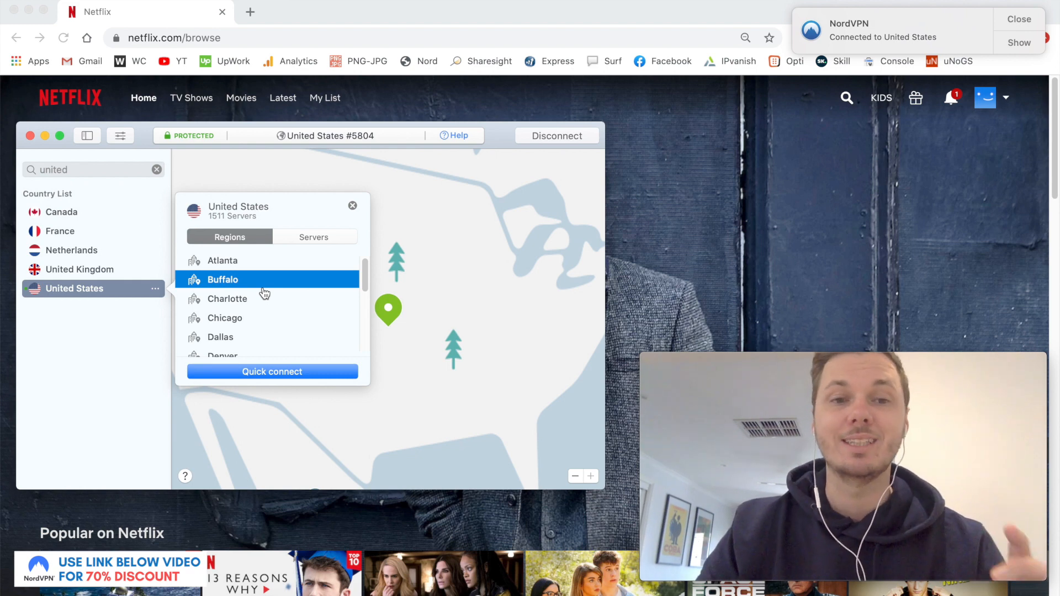
left_click(313, 236)
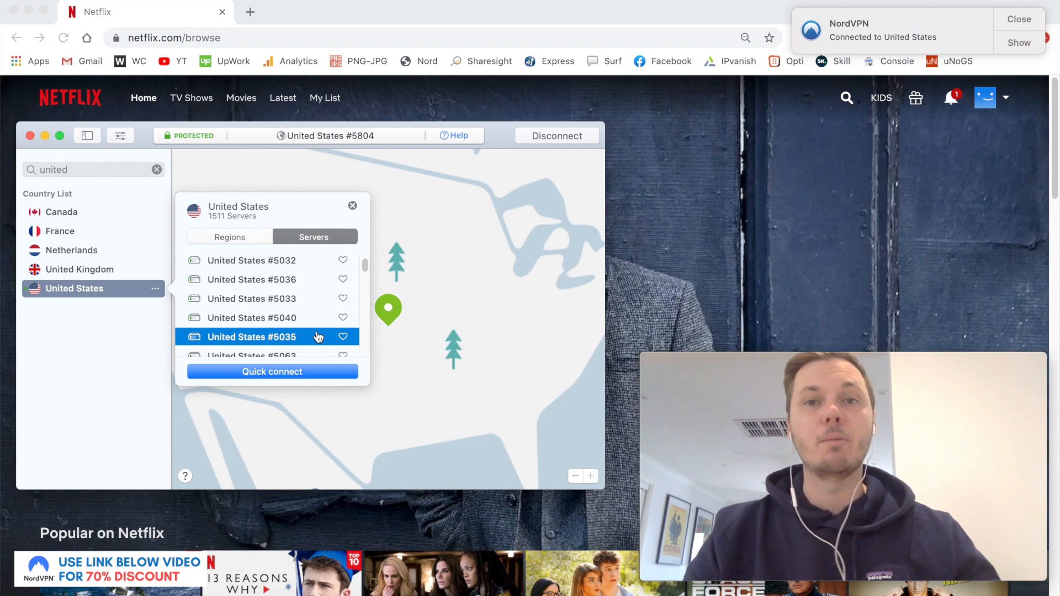
mouse_move(301, 311)
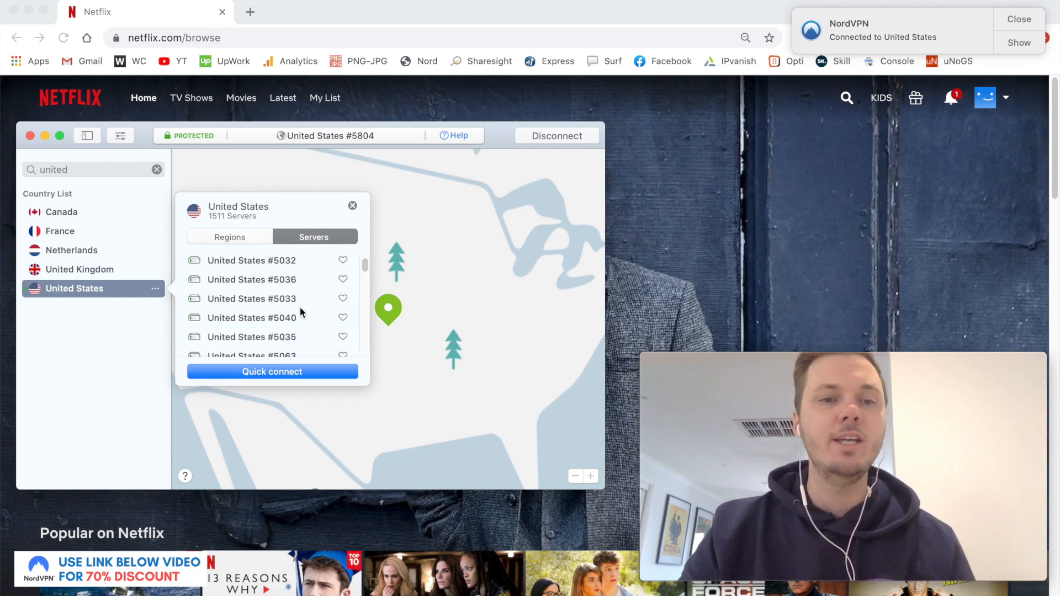
scroll("up", 3)
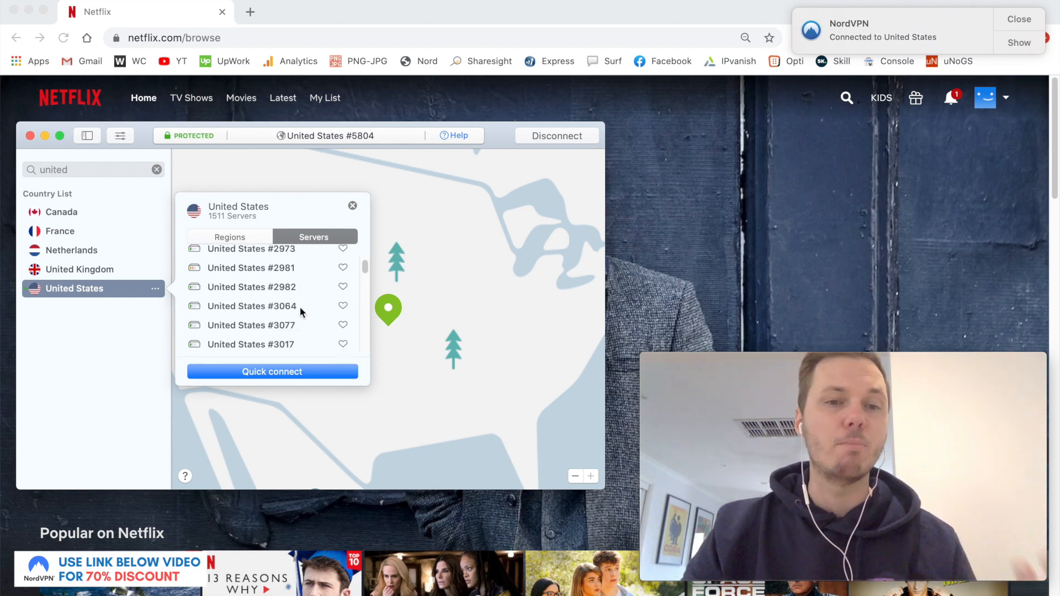
scroll("down", 3)
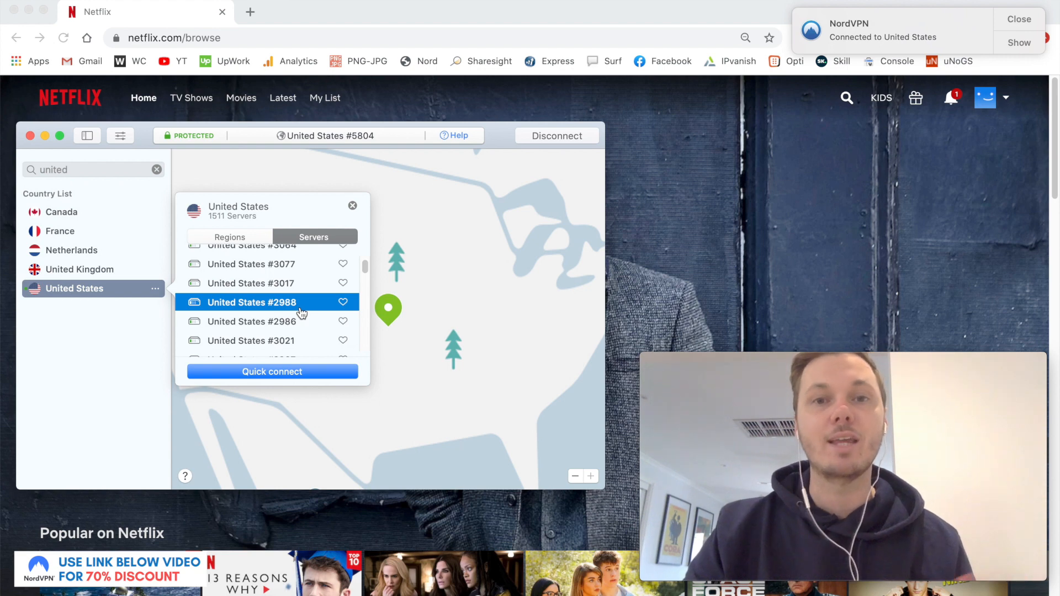
scroll("down", 3)
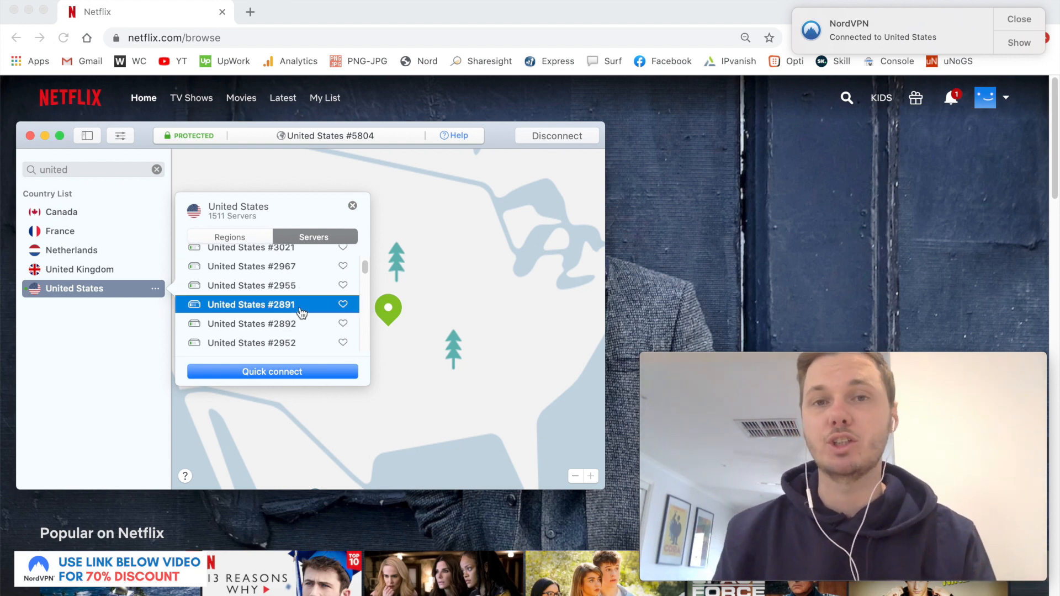
left_click(352, 206)
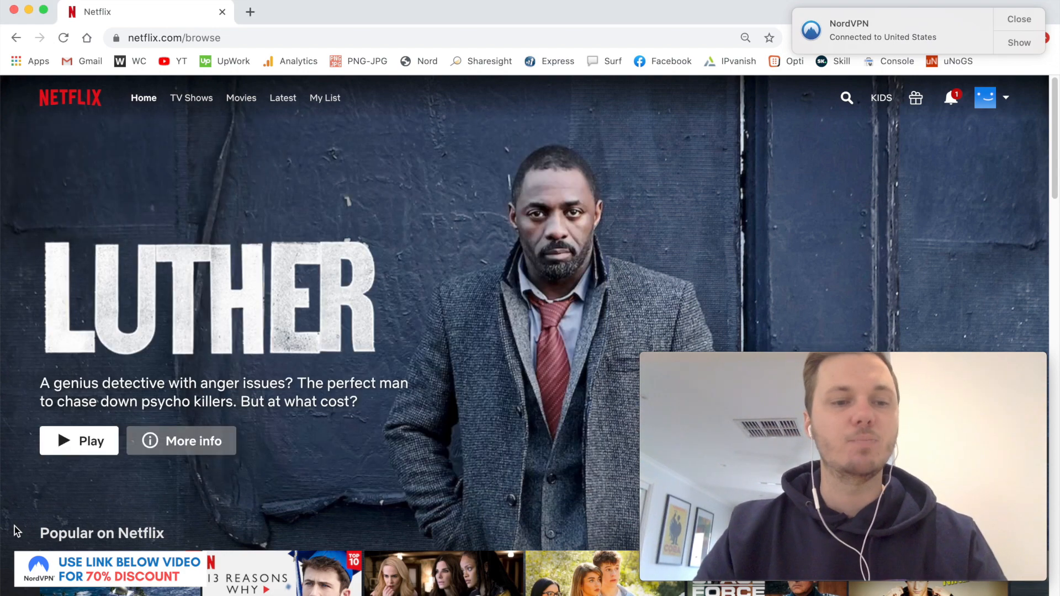
Reload Netflix and scroll to find Hannibal and The Office (U.S.) in the US library.
left_click(63, 38)
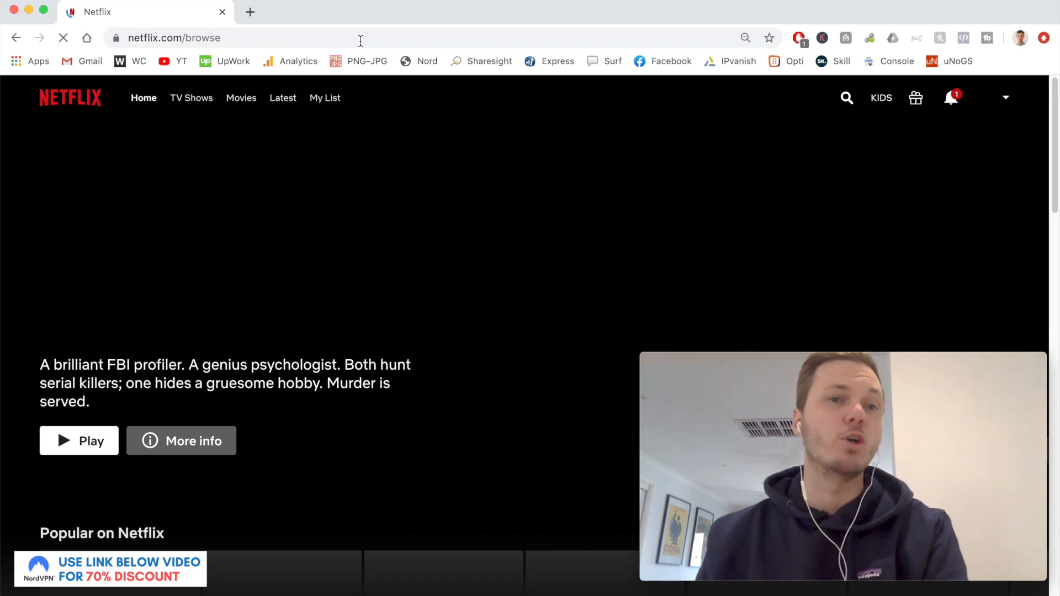
mouse_move(360, 285)
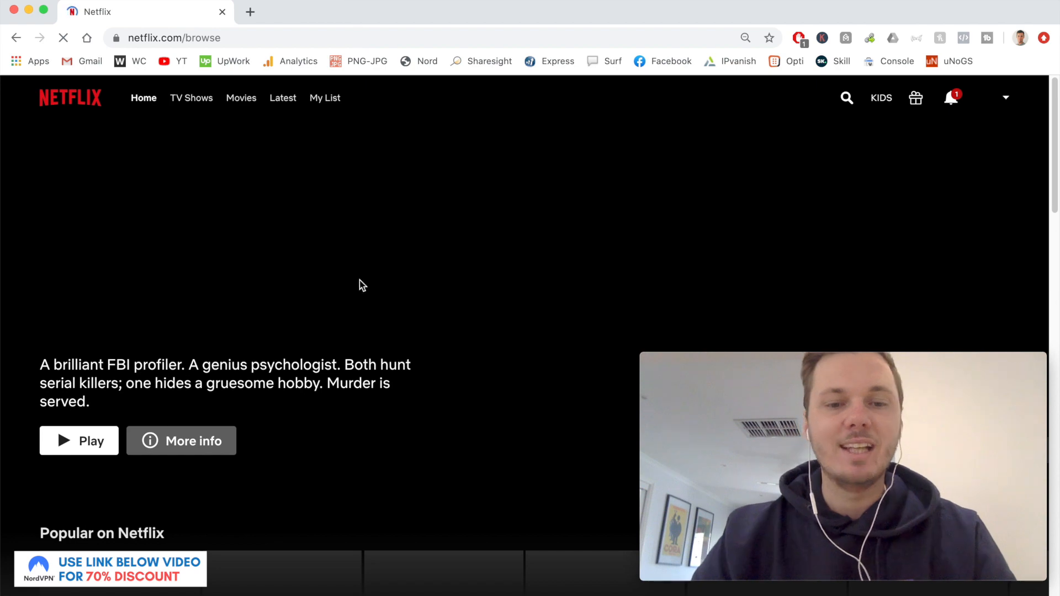
scroll("down", 3)
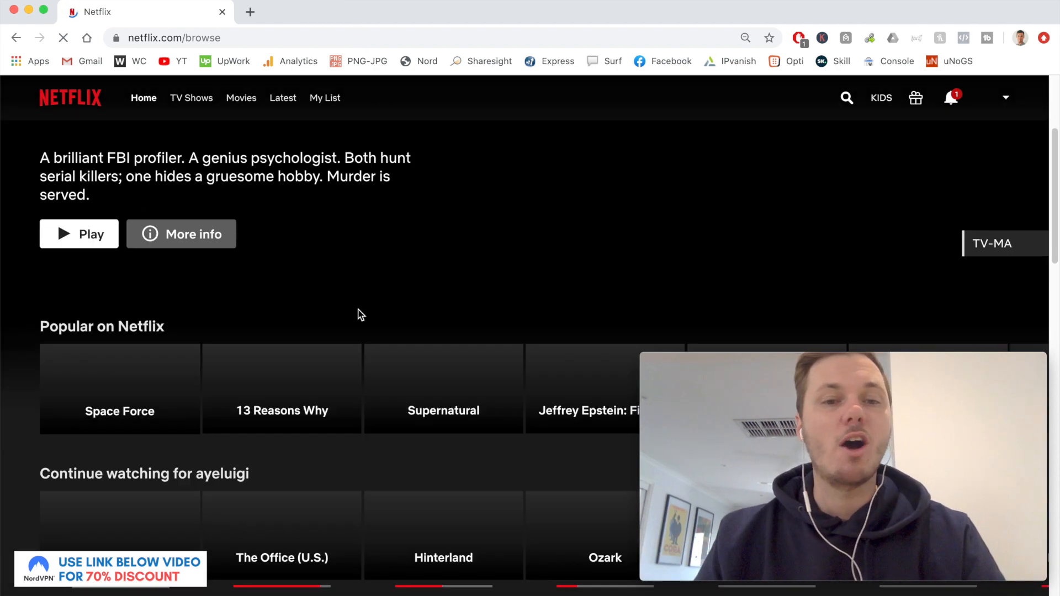
scroll("down", 3)
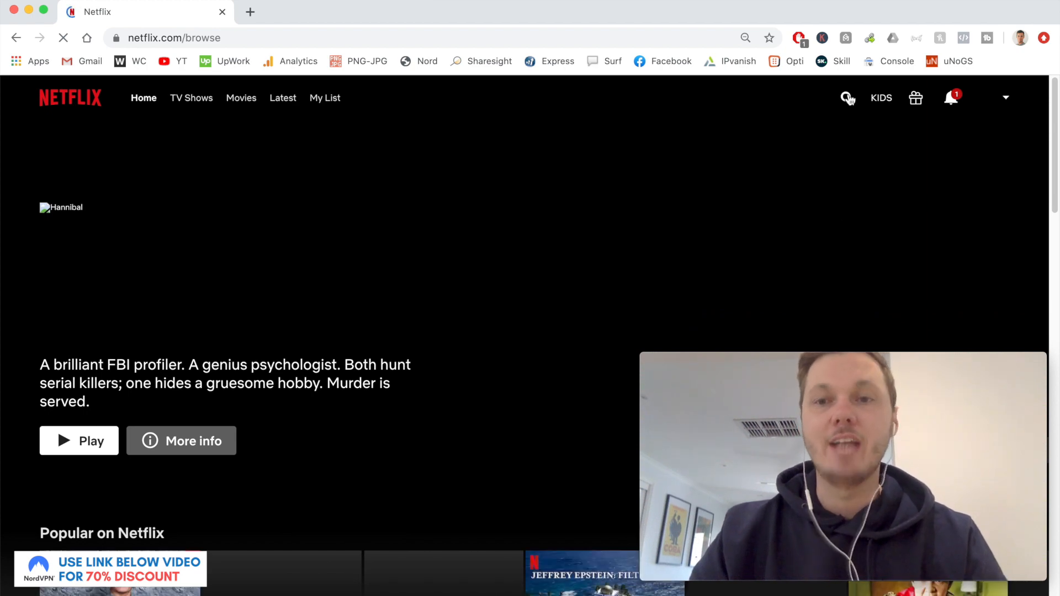
Search Netflix for 'the office' and play The Office (U.S.), episode S4:E2.
type("the")
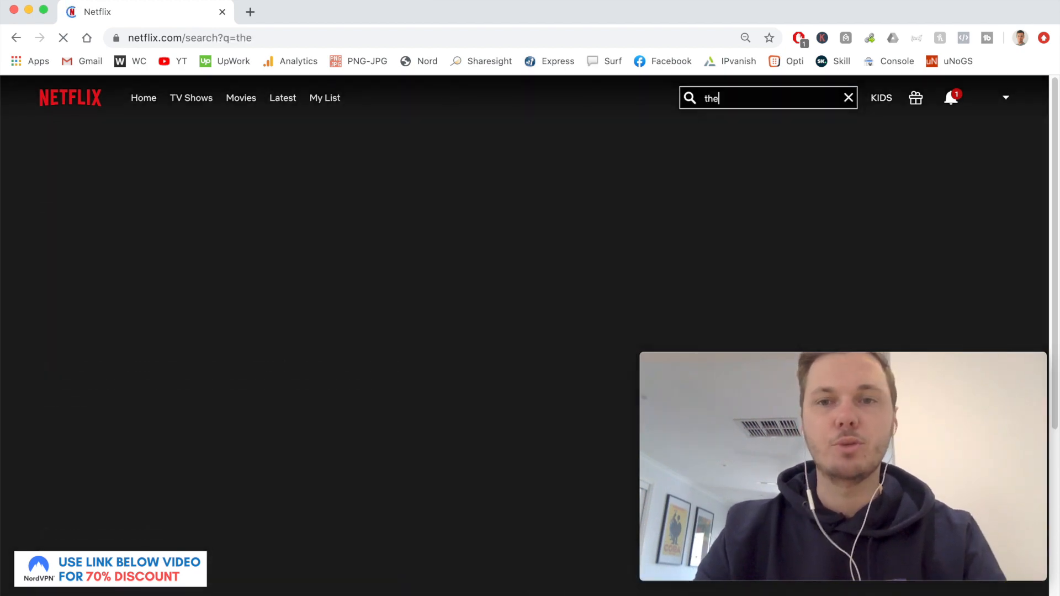
type("office")
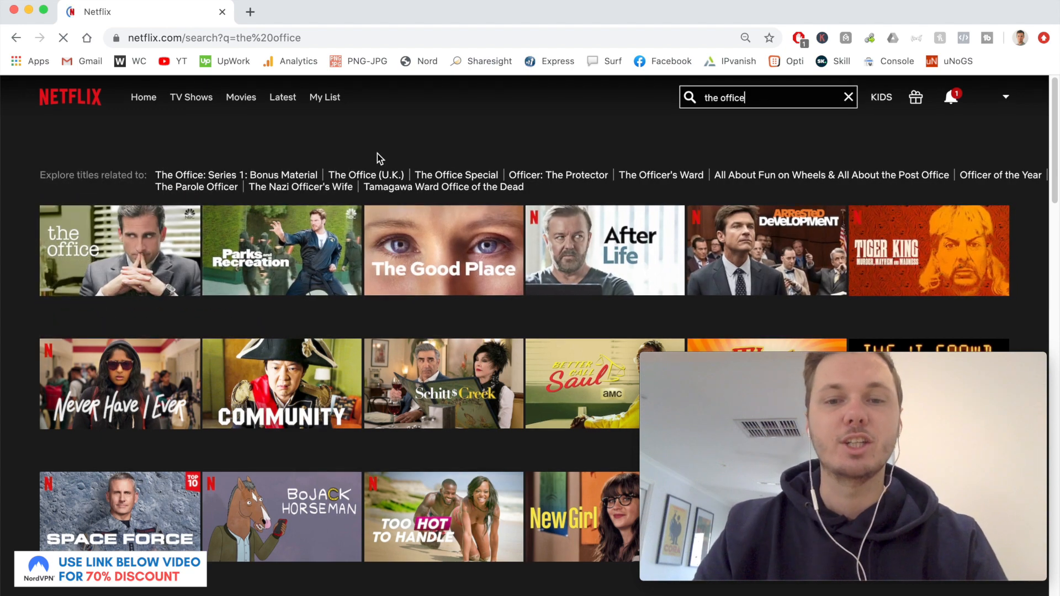
scroll("down", 3)
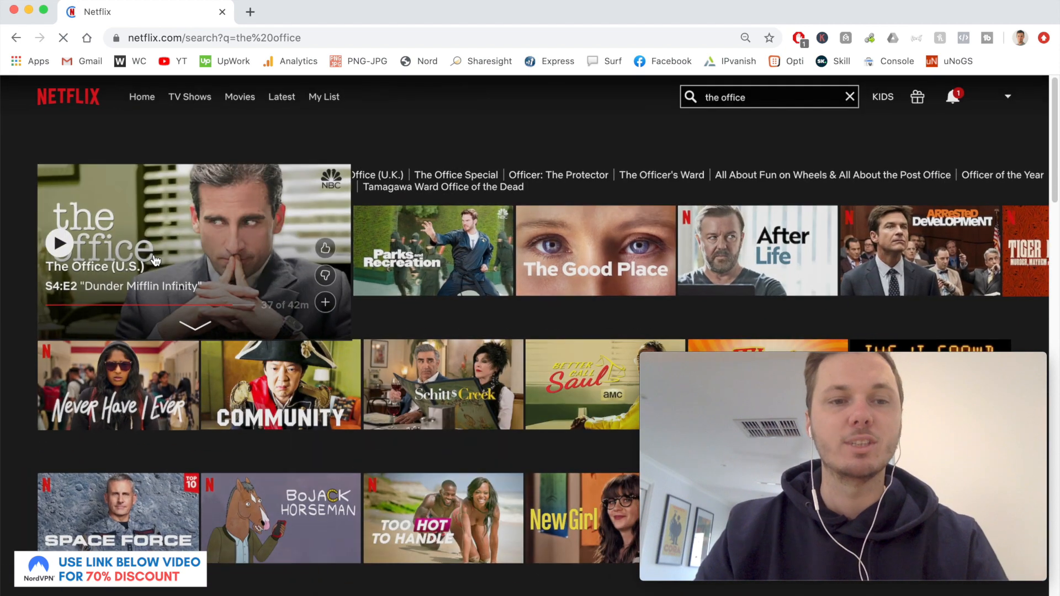
left_click(59, 244)
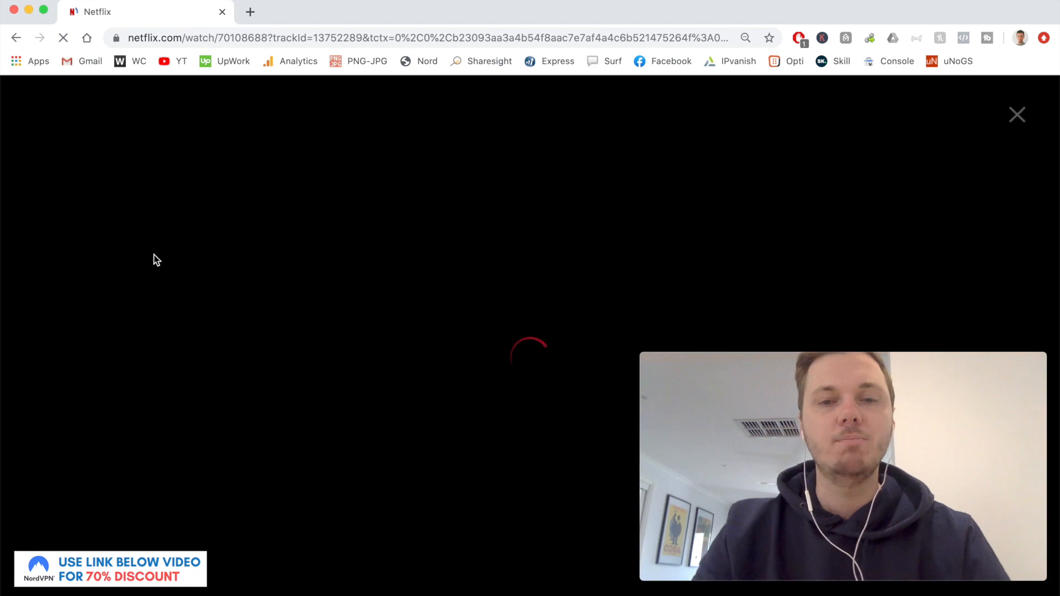